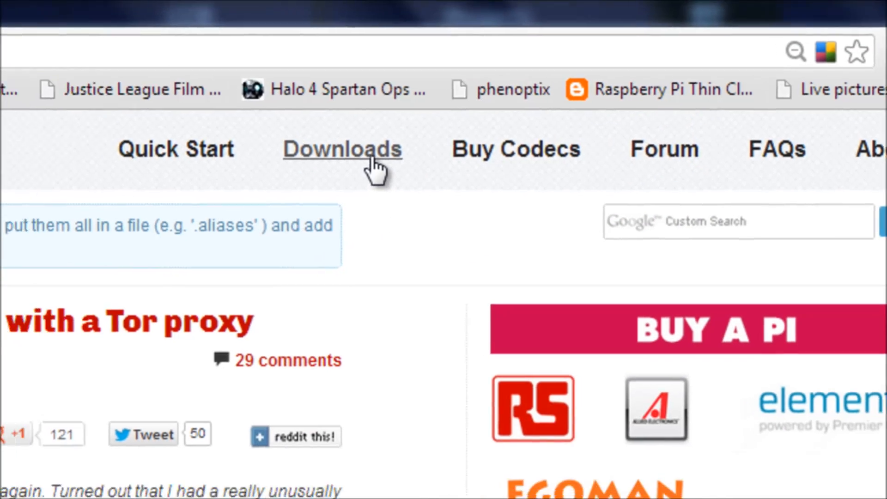
Step: Download NOOBS_v1_1.zip from the raspberrypi.org downloads page via the Mirror 3 (pkern.at) link
left_click(342, 149)
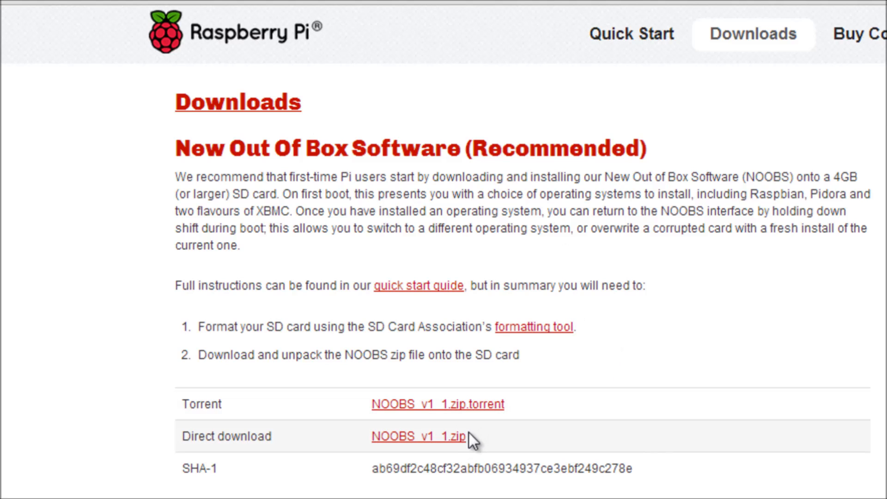
left_click(418, 436)
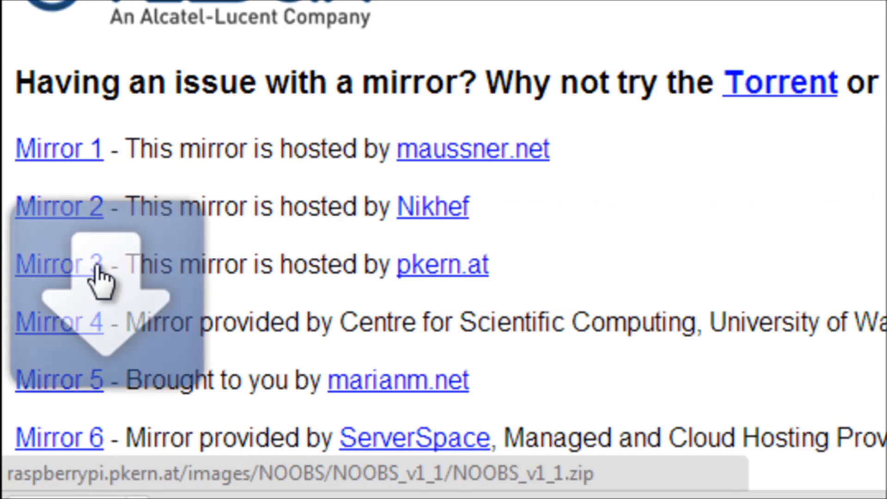
left_click(58, 266)
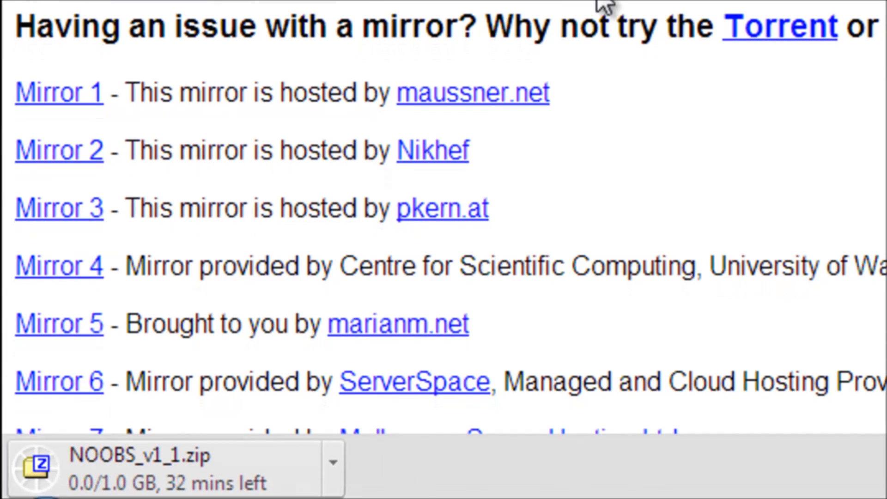
Step: Extract NOOBS_v1_1.zip with 7-Zip into a NOOBS_v1_1 folder
right_click(297, 143)
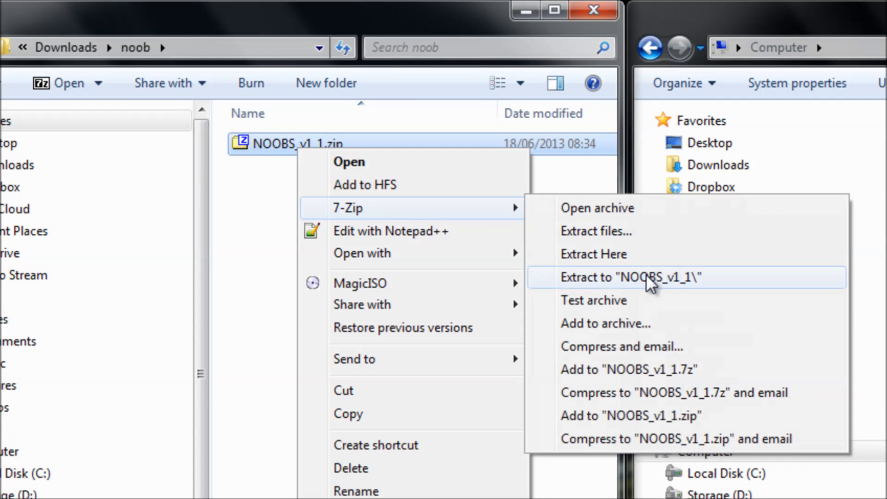
left_click(629, 277)
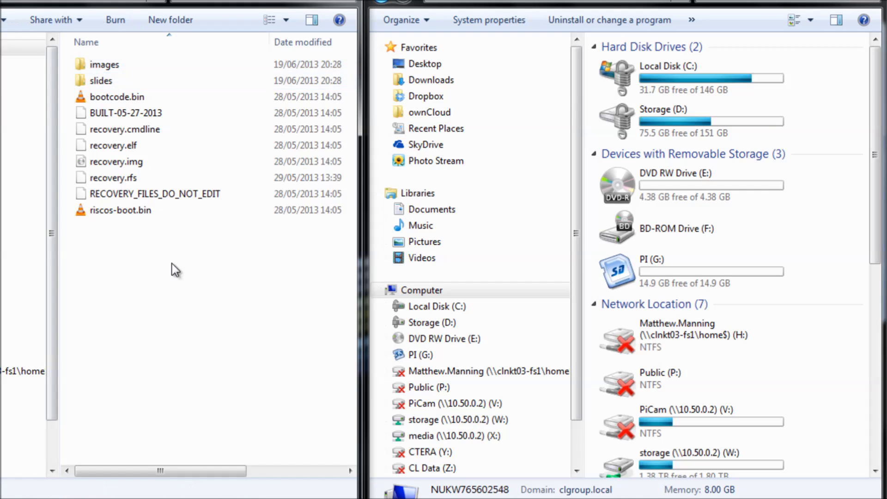
left_click(420, 355)
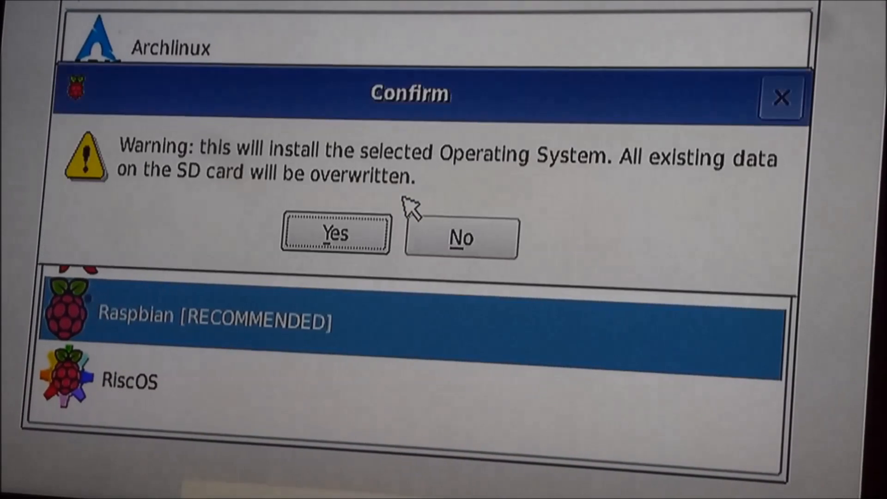
Step: Confirm the overwrite warning to install Raspbian [RECOMMENDED] onto the SD card
left_click(335, 233)
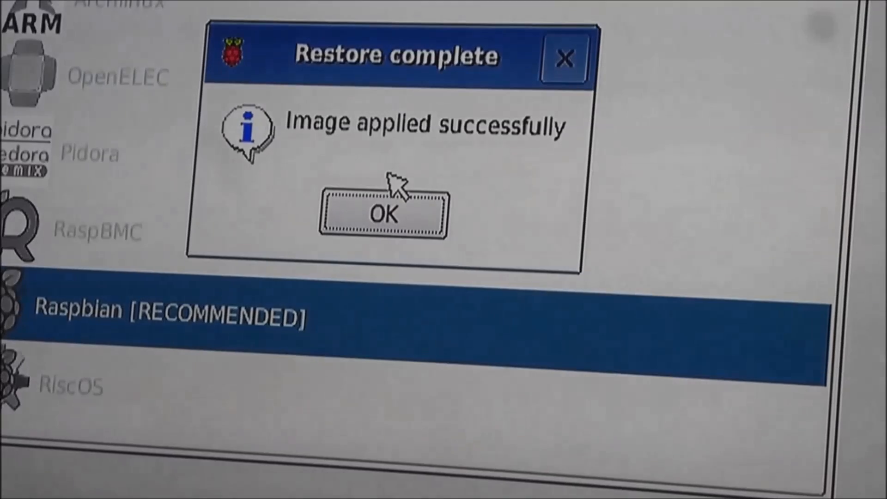
Step: Dismiss the Restore complete dialog with OK
left_click(383, 214)
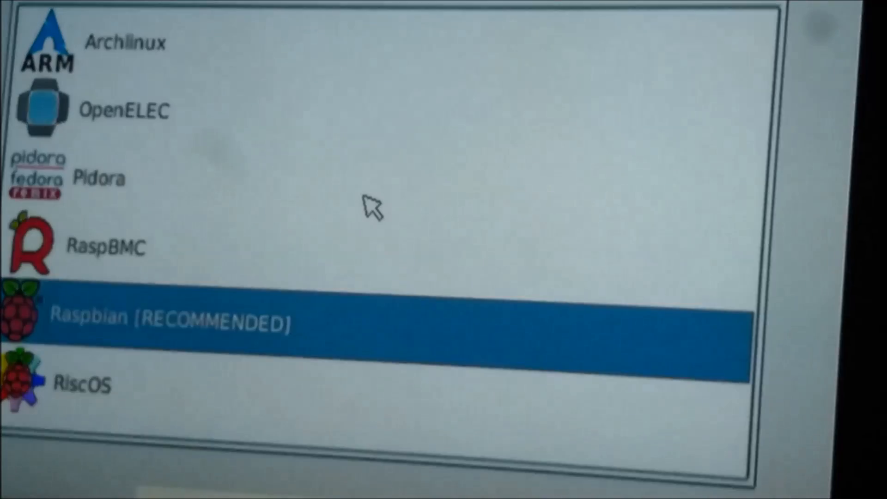